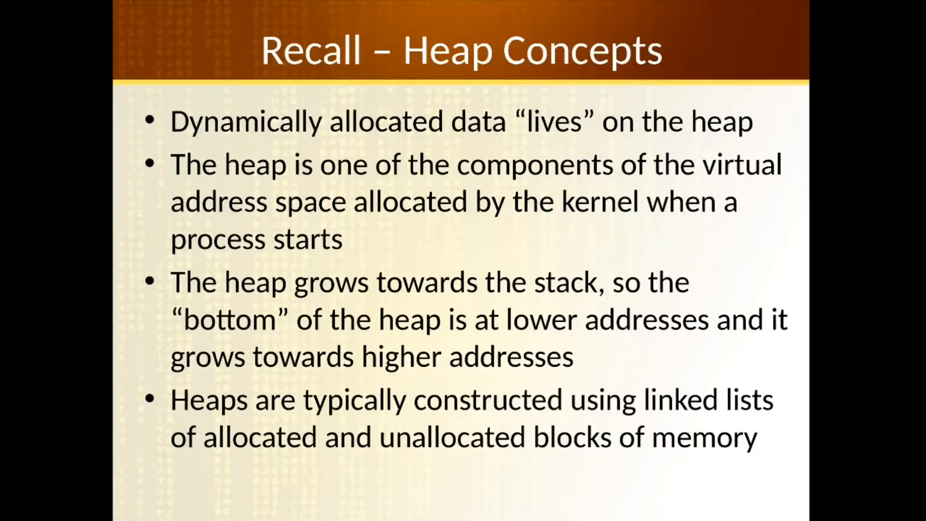
- Advance one slide from the heap concepts recap toward the Heap Overflow diagram
{"action": "key", "text": "Right"}
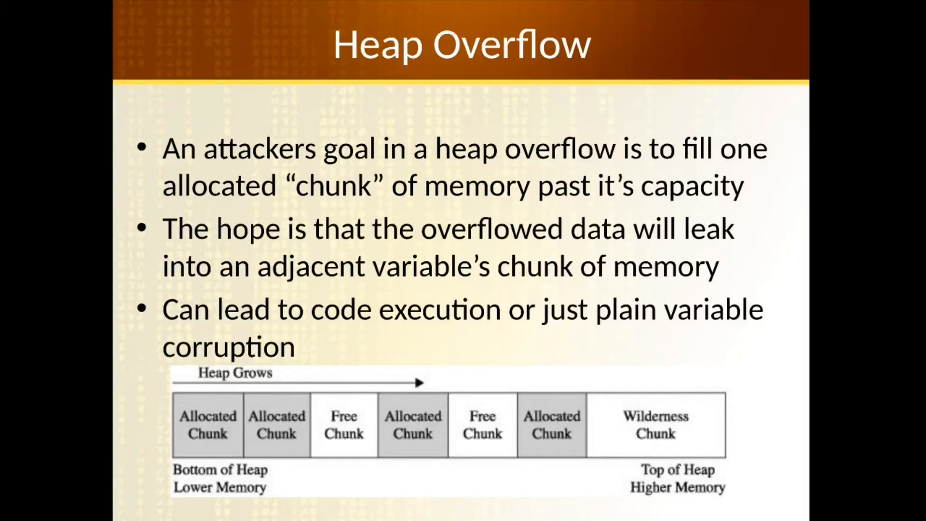
{"action": "mouse_move", "coordinate": [636, 6]}
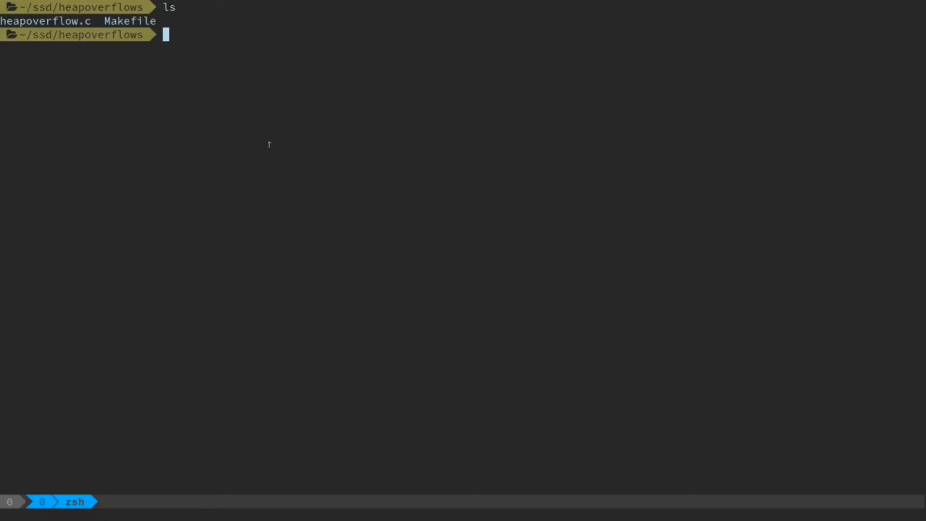
- Display heapoverflow.c with bat, showing its malloc buffers, strcat and memset lines
{"action": "type", "text": "bat heapoverflow.c"}
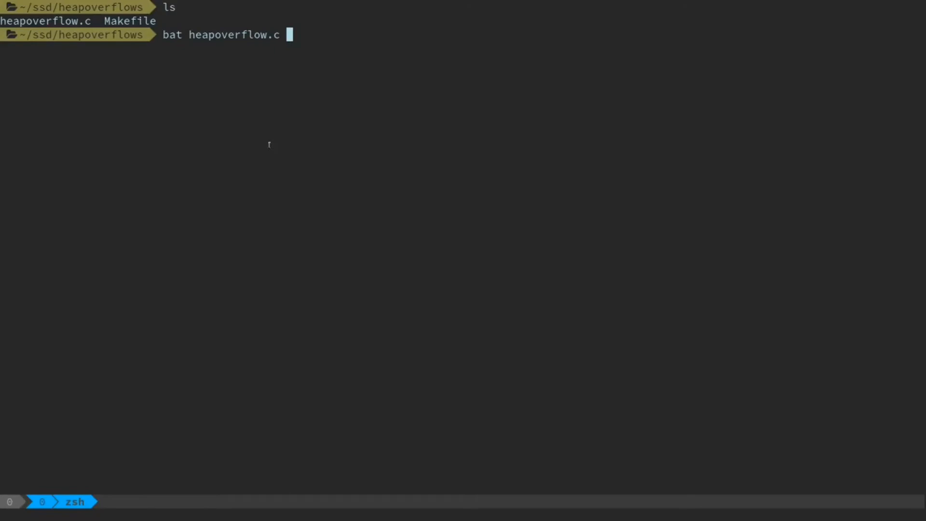
{"action": "key", "text": "Enter"}
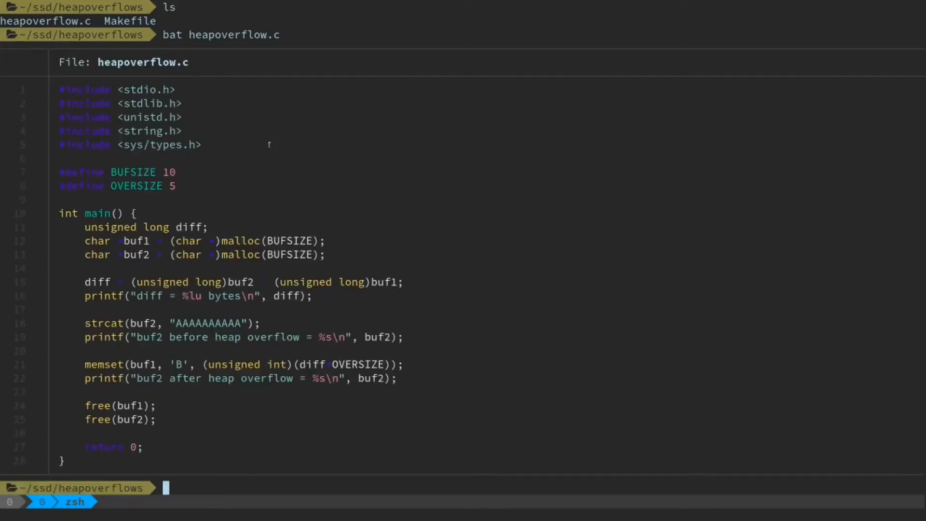
{"action": "mouse_move", "coordinate": [211, 116]}
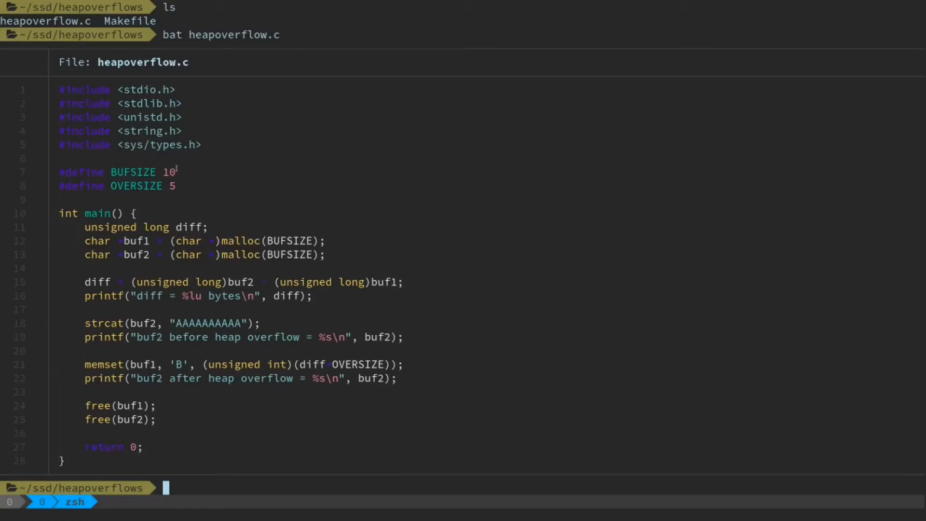
{"action": "double_click", "coordinate": [288, 254]}
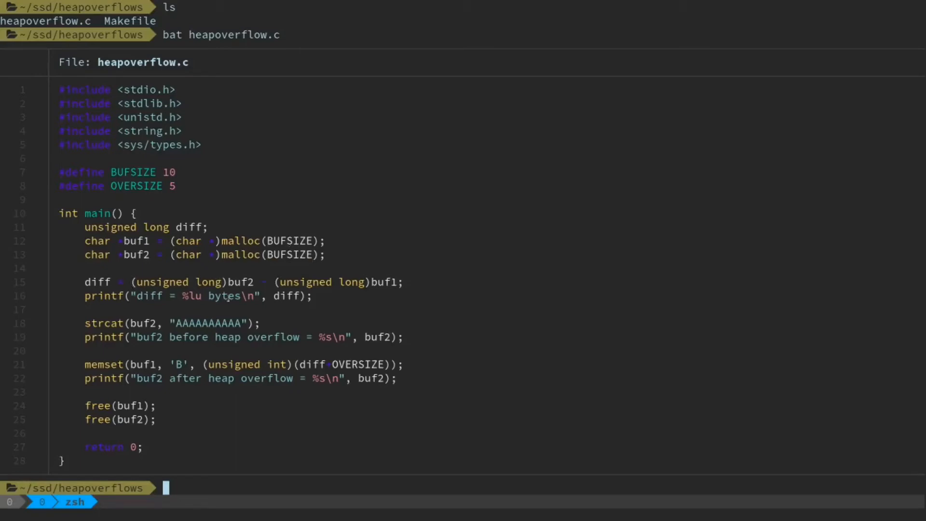
{"action": "double_click", "coordinate": [137, 242]}
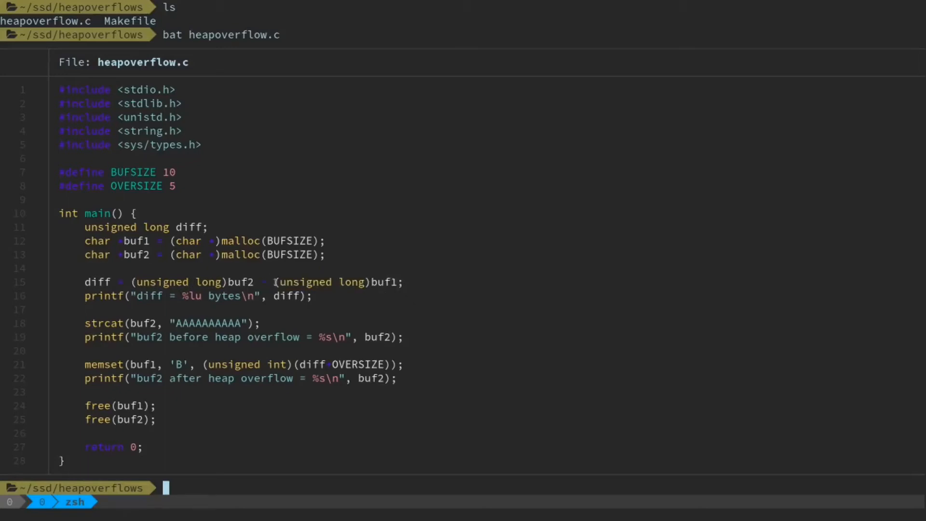
{"action": "double_click", "coordinate": [305, 281]}
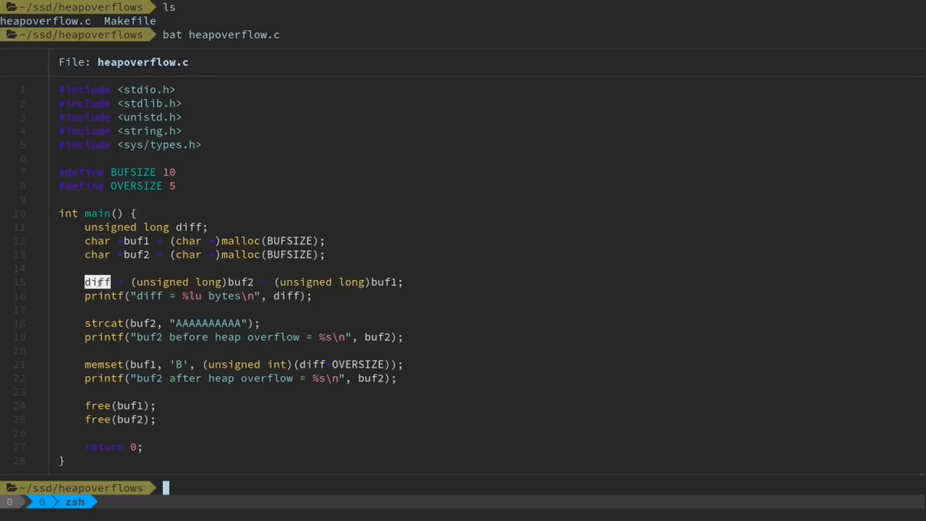
{"action": "mouse_move", "coordinate": [364, 265]}
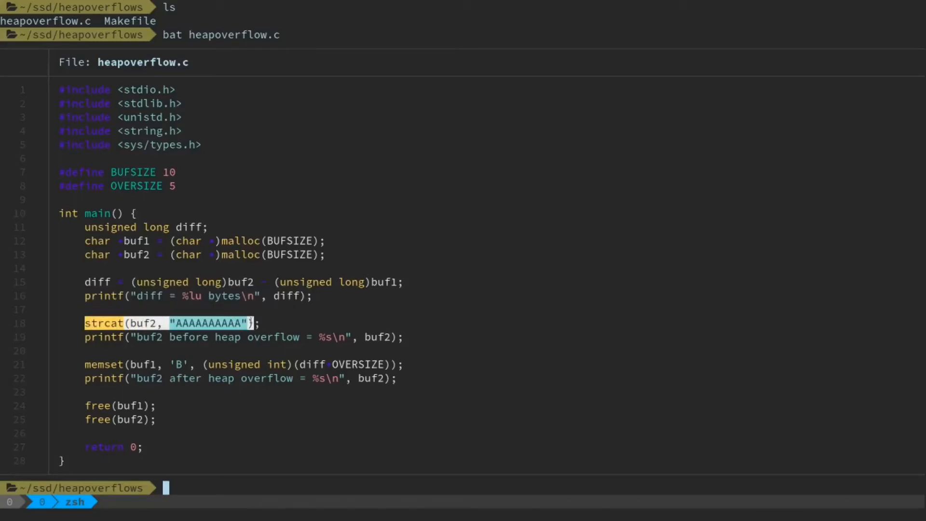
{"action": "mouse_move", "coordinate": [226, 317]}
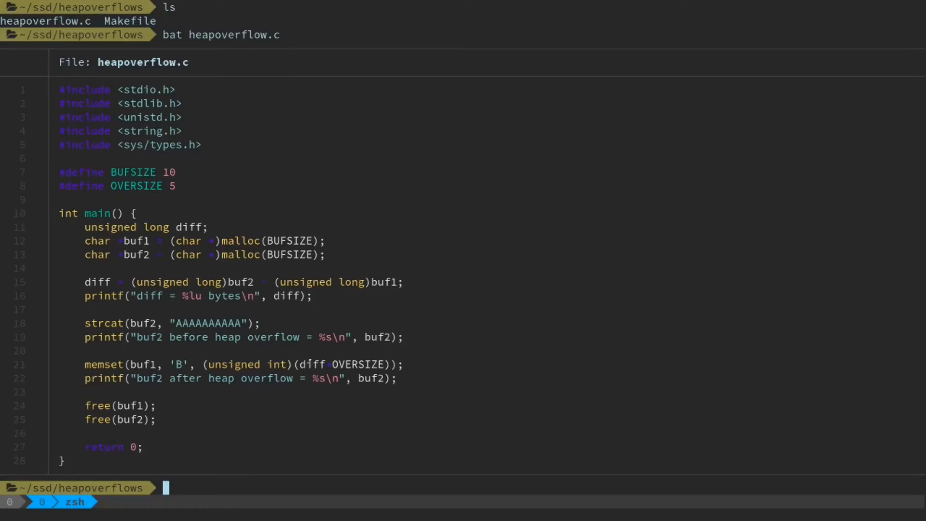
- Highlight the diff variable in the memset overflow line of heapoverflow.c
{"action": "double_click", "coordinate": [357, 364]}
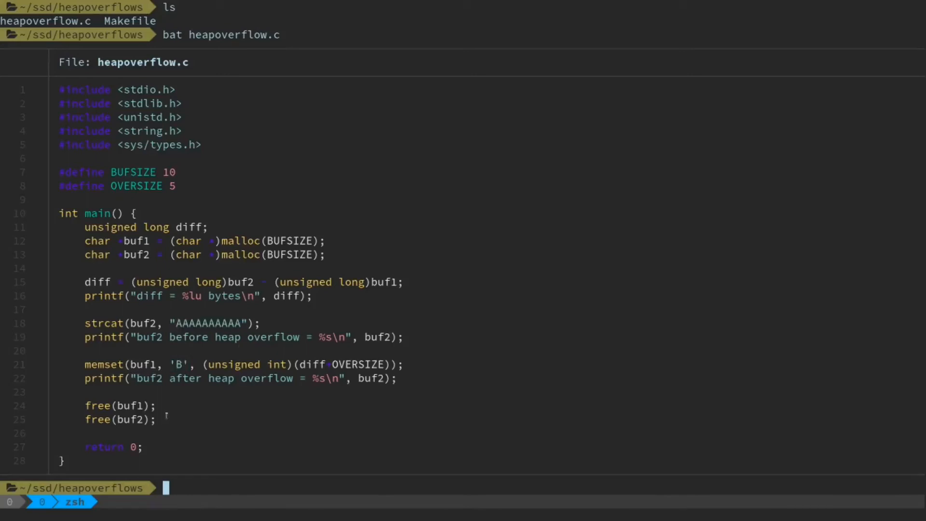
{"action": "mouse_move", "coordinate": [236, 413]}
{"action": "type", "text": "make"}
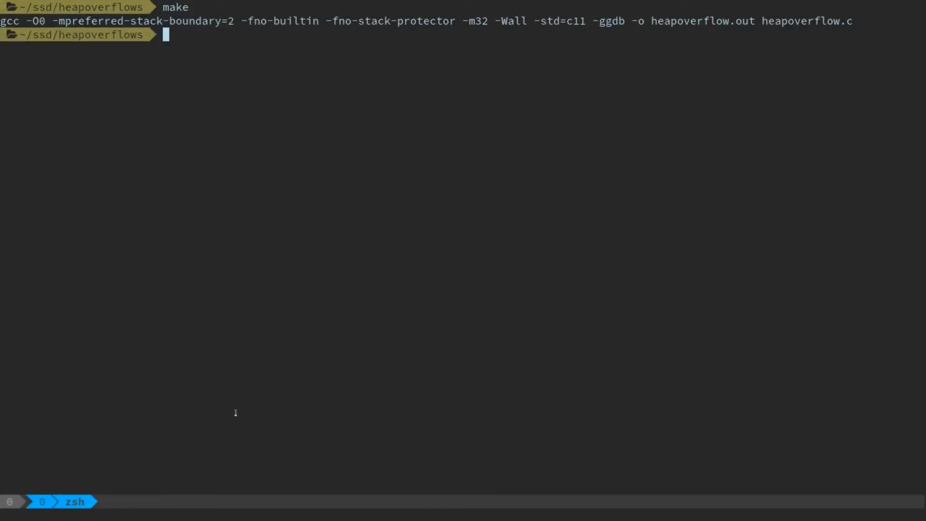
- Enter the launch command as './heapoverflow.ouyt' at the prompt without running it
{"action": "type", "text": "./"}
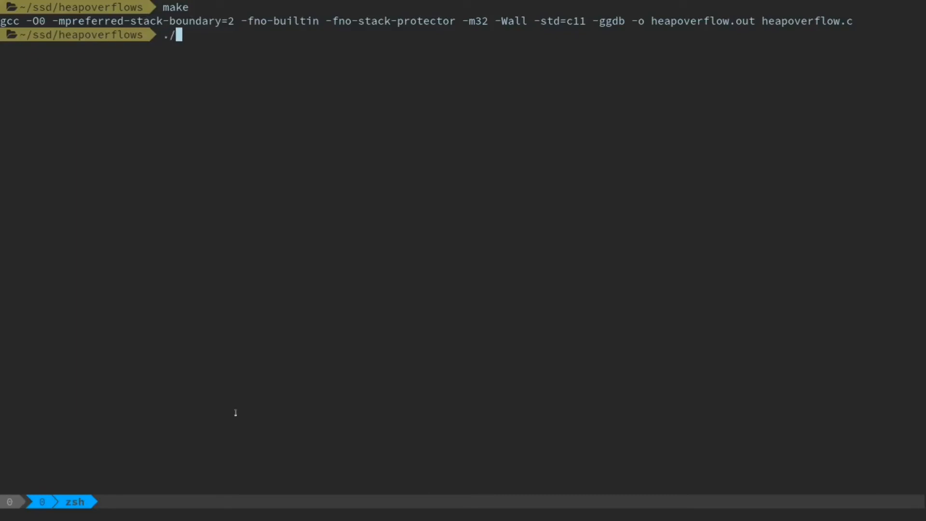
{"action": "type", "text": "heapoverflow.ouyt"}
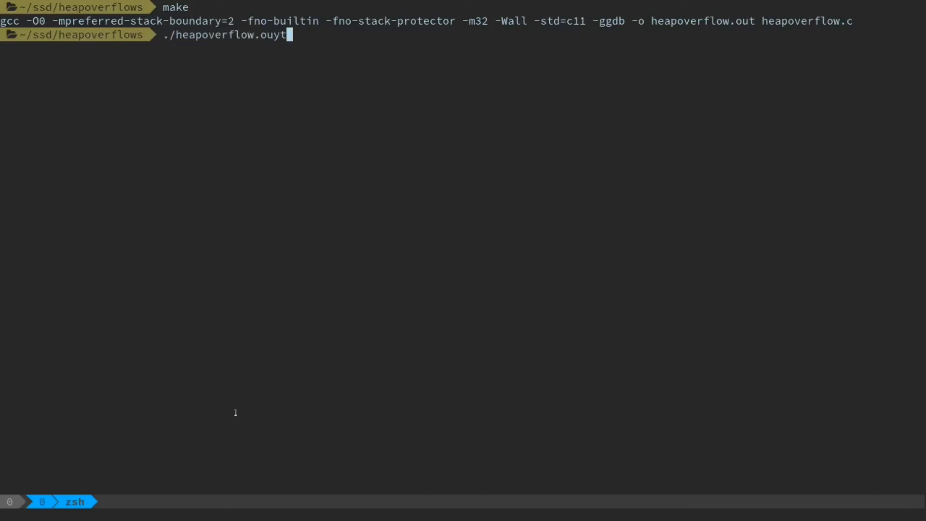